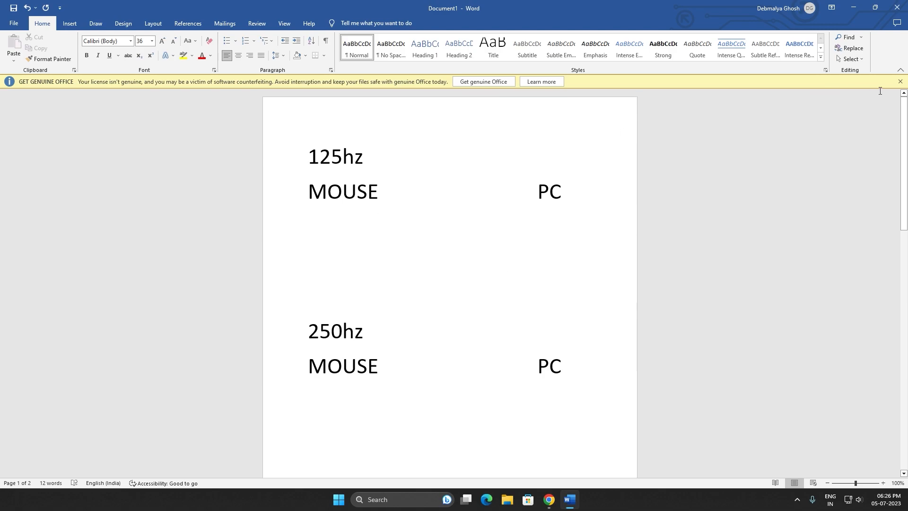
# Note 500rs beside 125hz with 1 move under MOUSE and the 8ms PC delay
pyautogui.scroll(-3)
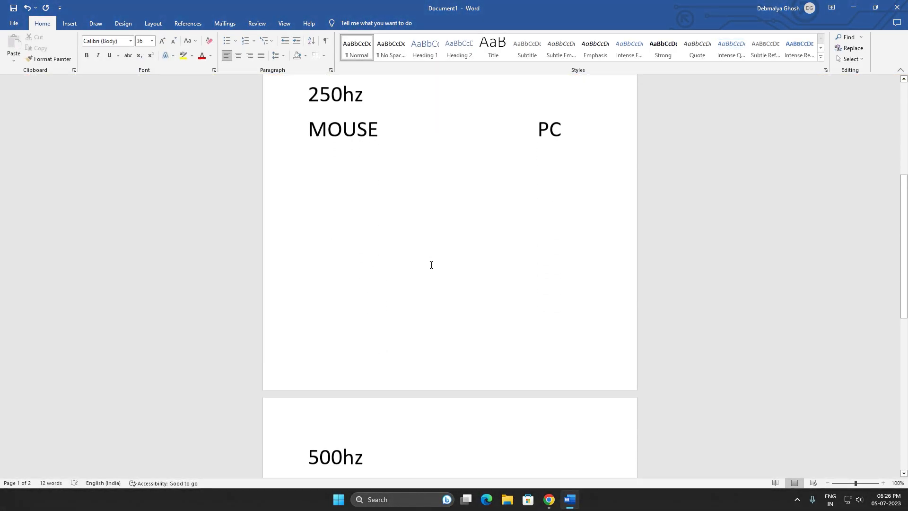
pyautogui.scroll(-3)
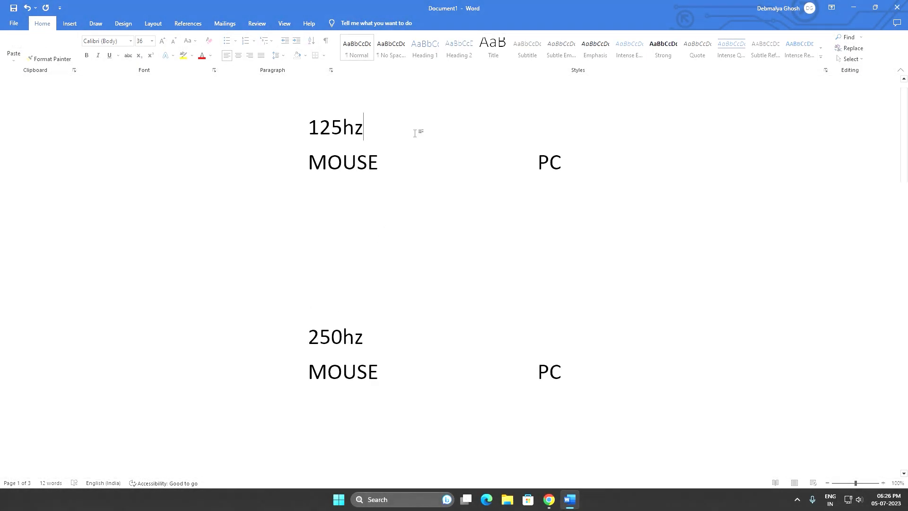
pyautogui.write('500rs')
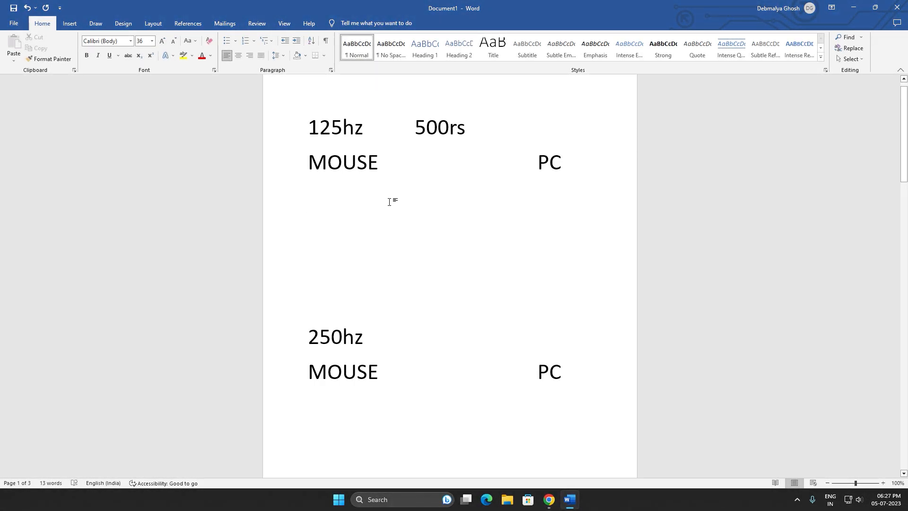
pyautogui.write('1 move')
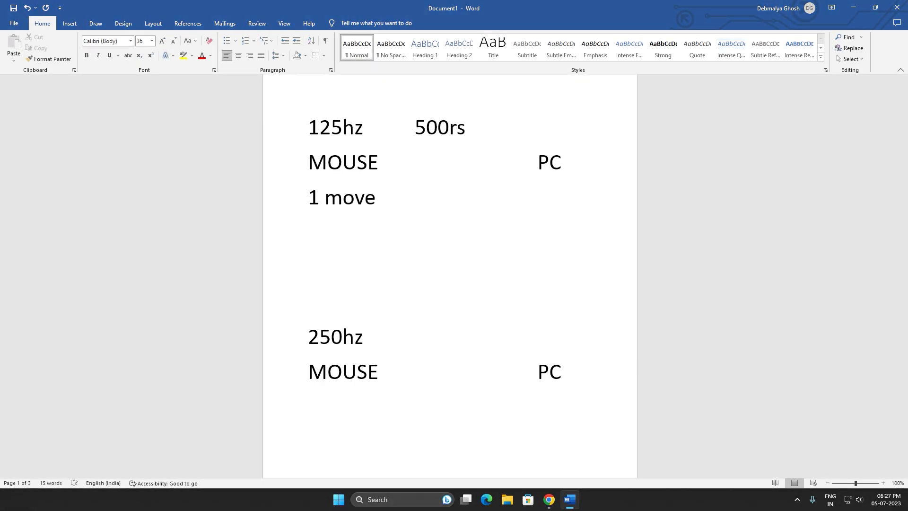
pyautogui.click(525, 205)
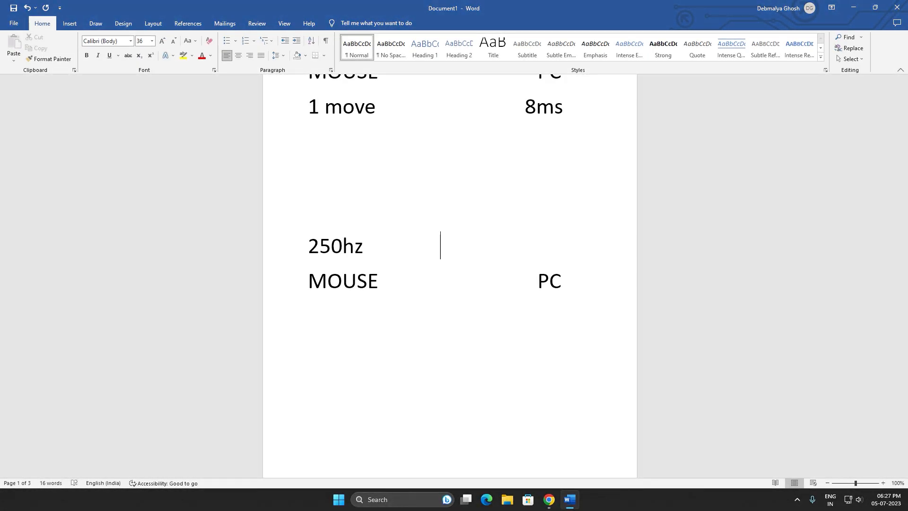
# Note >1000&<500rs beside 250hz with its move count and 4ms delay
pyautogui.write('>1000&<500rs')
pyautogui.write('1 p')
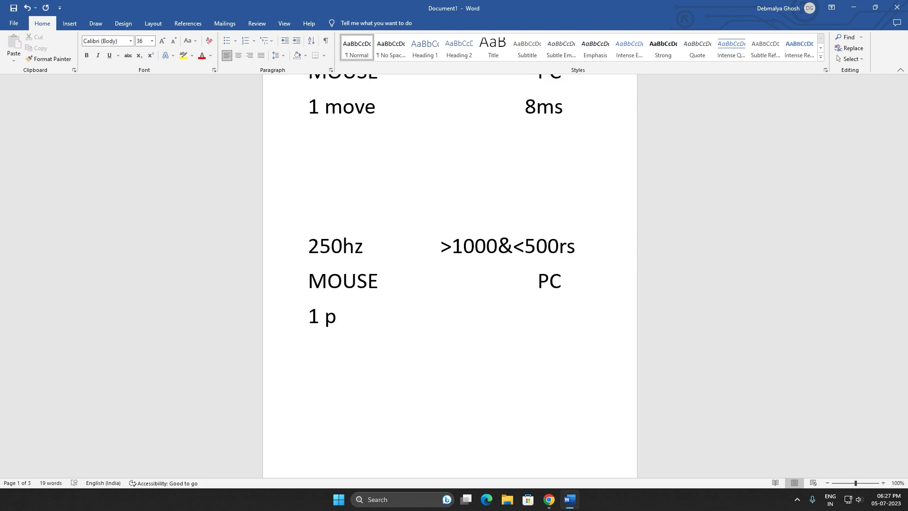
pyautogui.write('move')
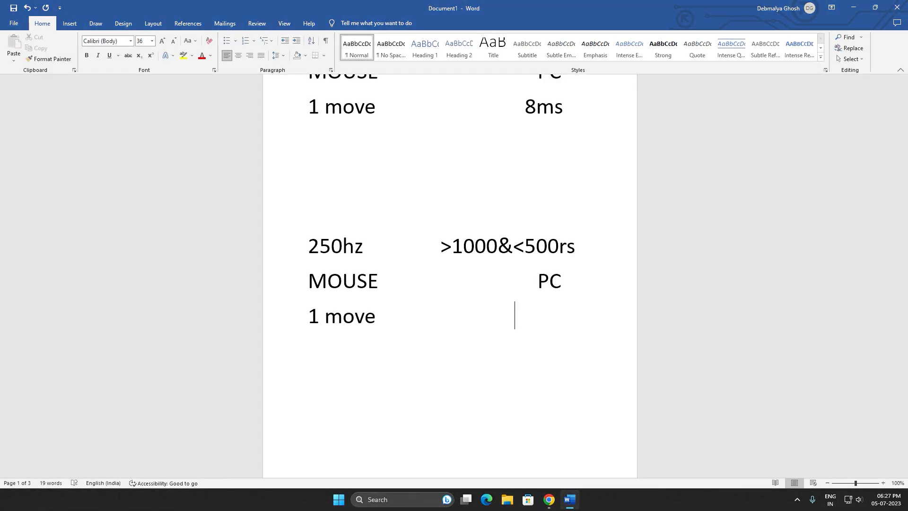
pyautogui.write('4')
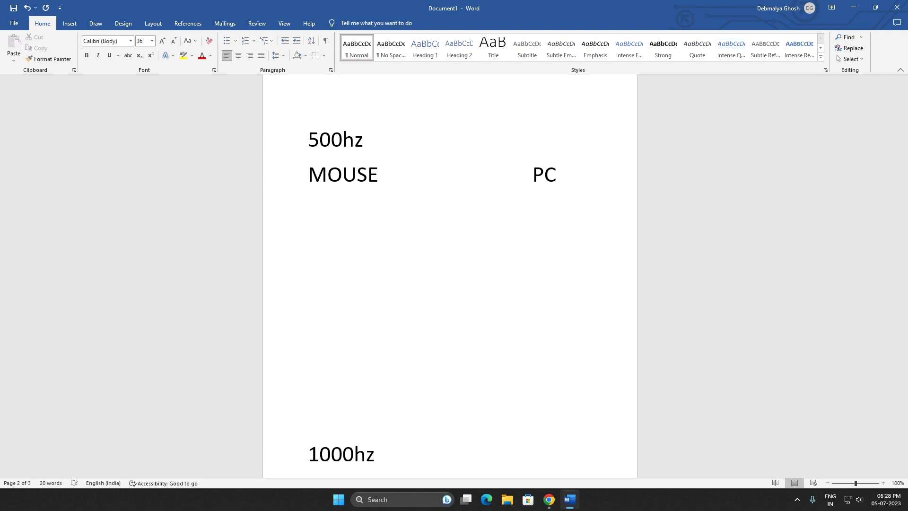
# Note 1000rs beside 500hz with 1 move reaching the PC in 2ms
pyautogui.click(424, 139)
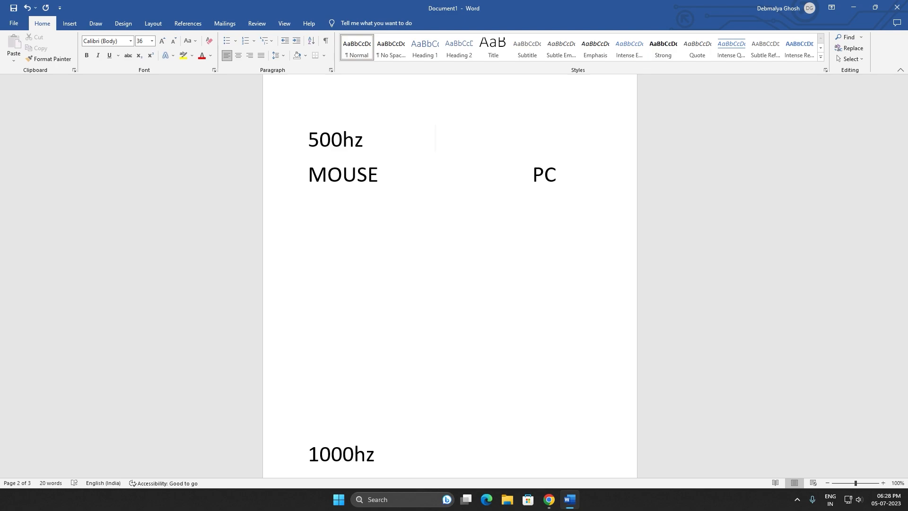
pyautogui.click(435, 139)
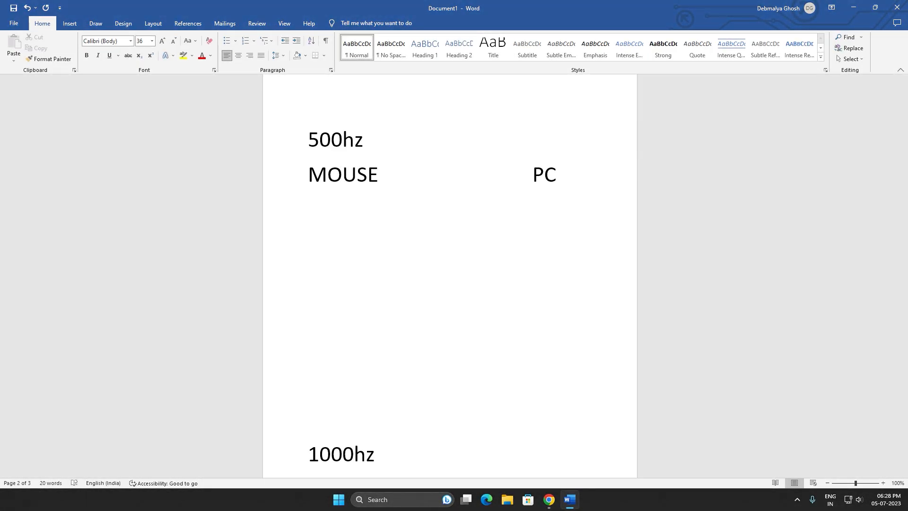
pyautogui.write('1000rs')
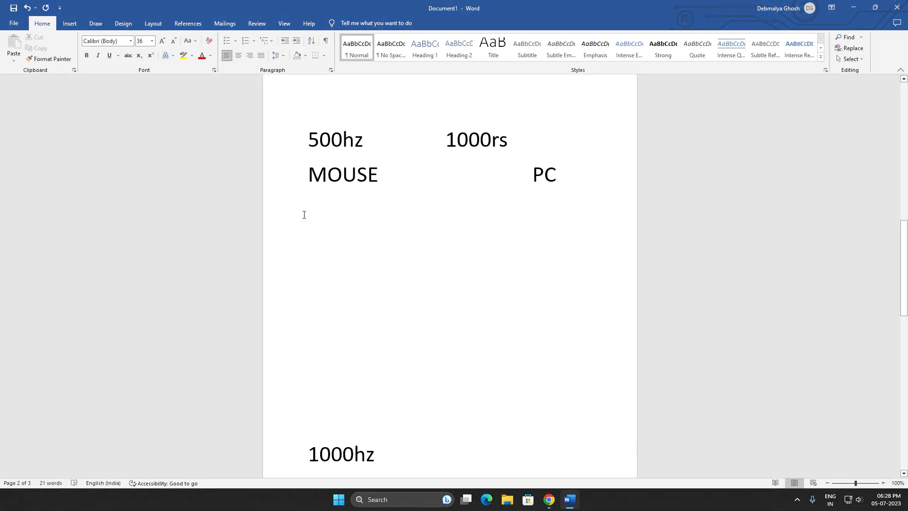
pyautogui.write('1')
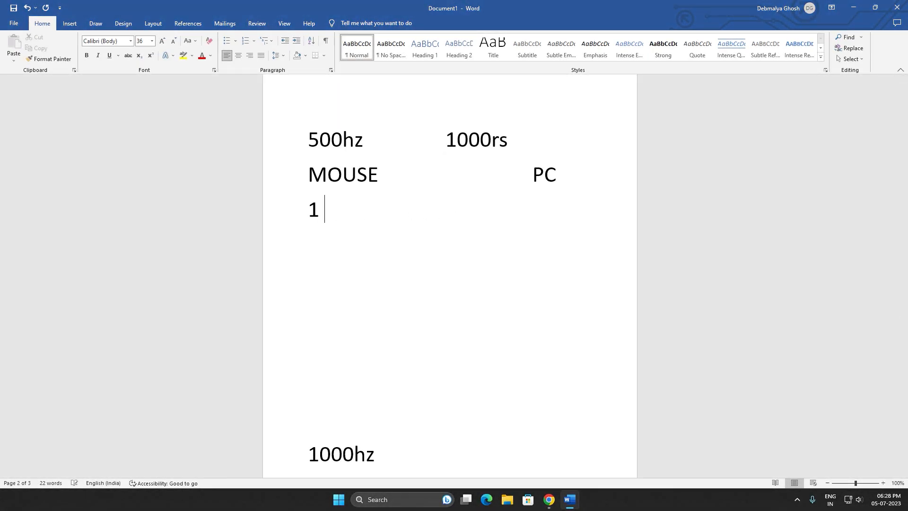
pyautogui.write('move 2ms')
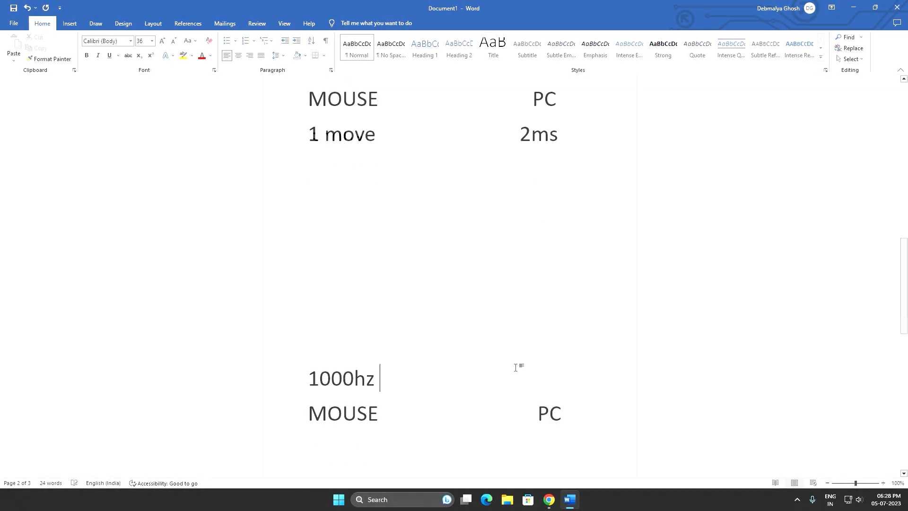
pyautogui.click(446, 378)
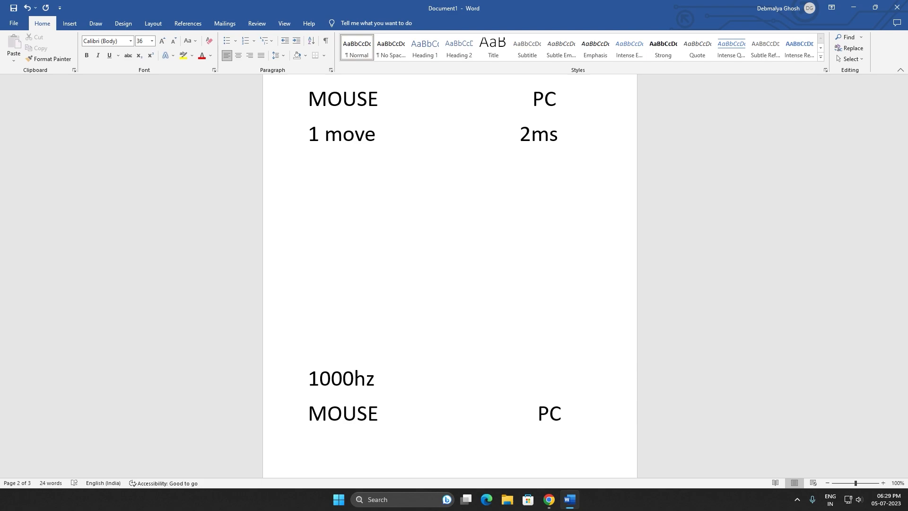
# Note >1000rs beside 1000hz with 1 move at 1ms, then add 8 times a ms under 125hz
pyautogui.click(457, 385)
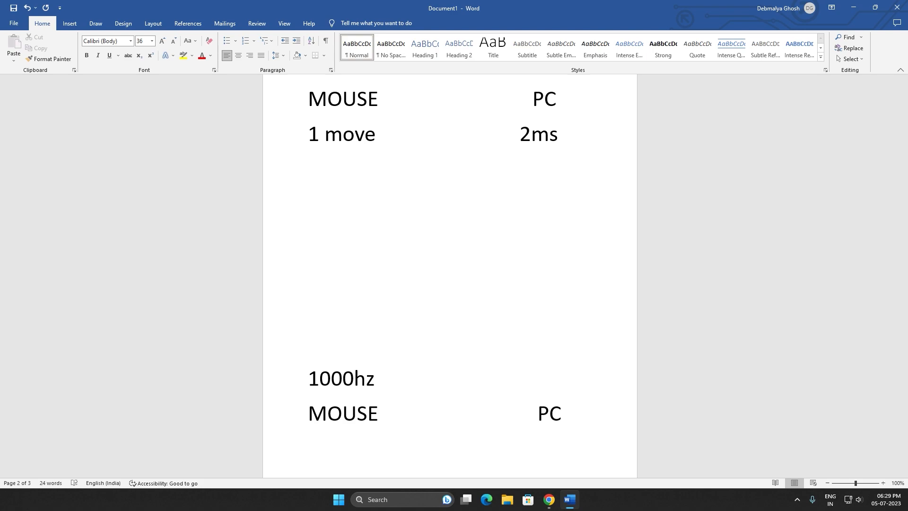
pyautogui.click(457, 378)
pyautogui.write(' >1000rs')
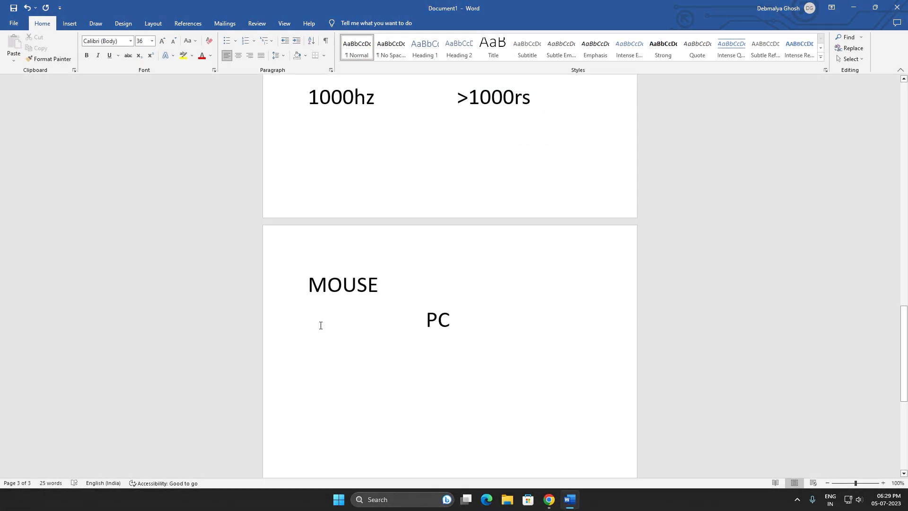
pyautogui.write('1 mopve')
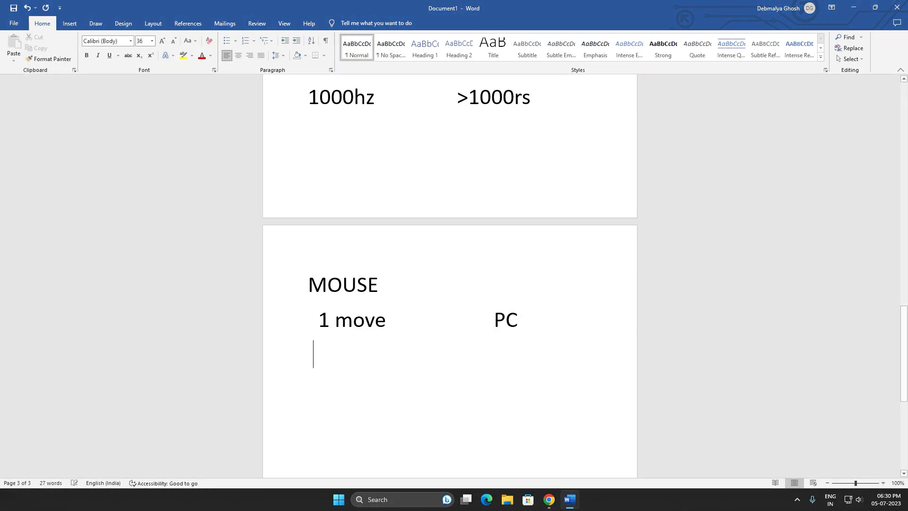
pyautogui.click(497, 325)
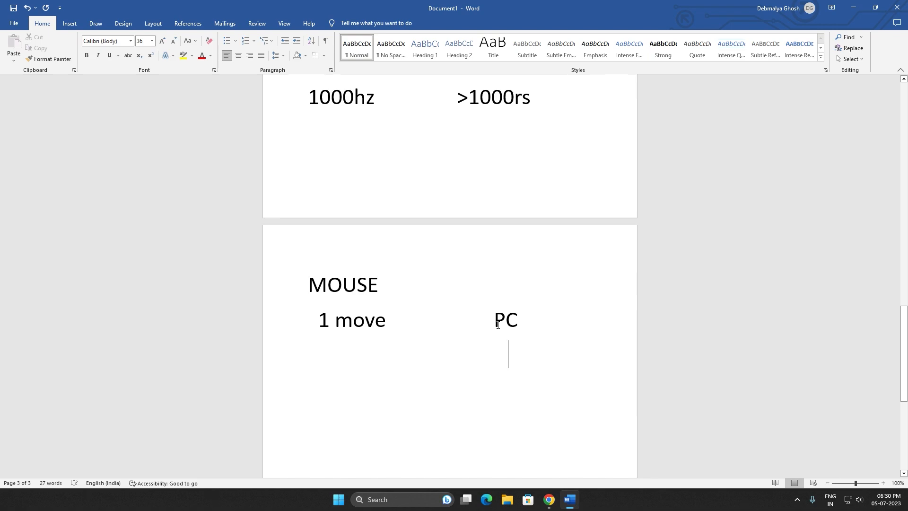
pyautogui.write('1ms')
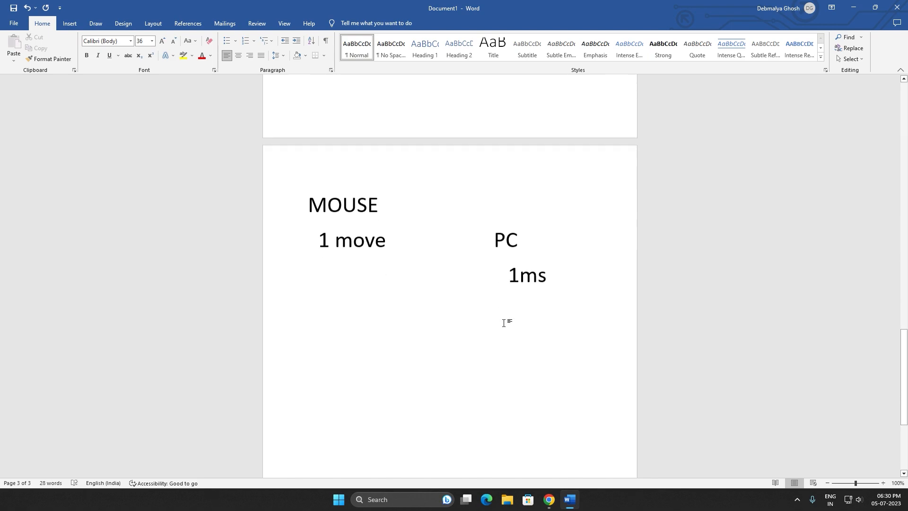
pyautogui.scroll(-3)
pyautogui.write('8 times a ms')
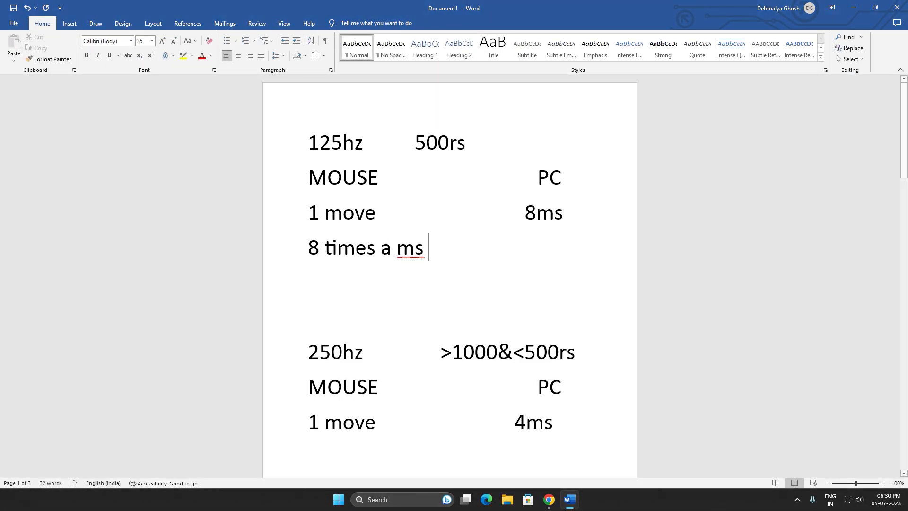
# Add 'just 1 input' beside 8 times a ms and '4 times/ms' under 250hz
pyautogui.click(518, 248)
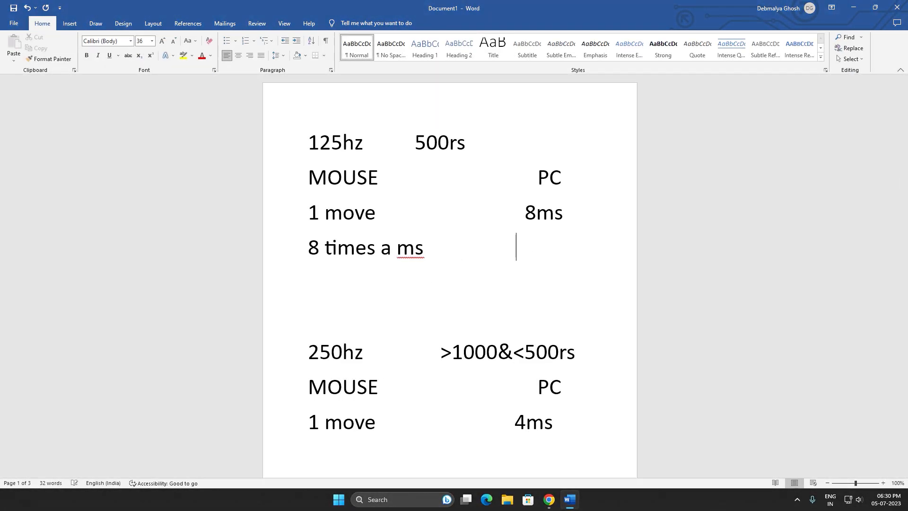
pyautogui.write('just 1')
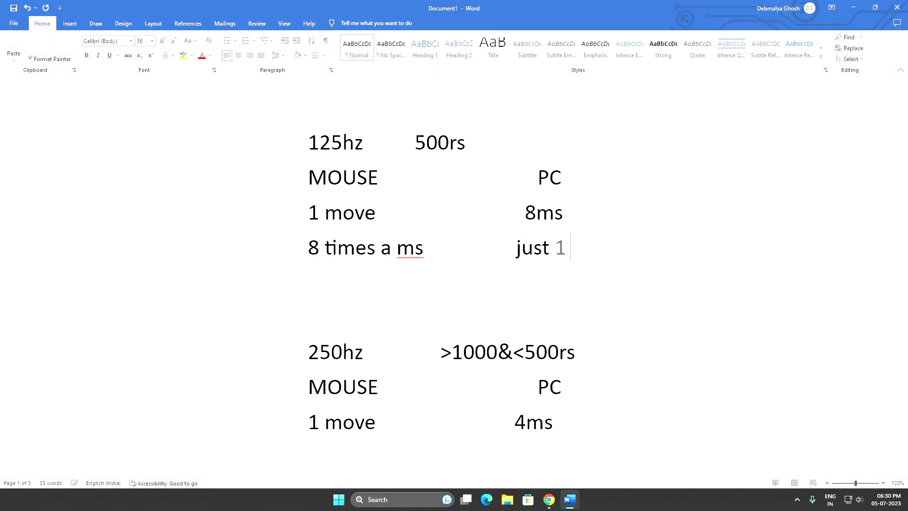
pyautogui.write('input')
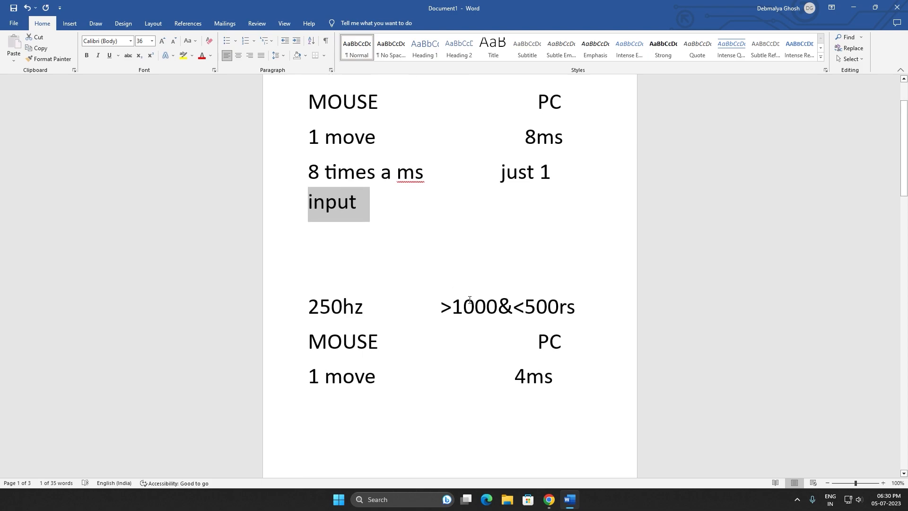
pyautogui.scroll(-3)
pyautogui.write('4 ')
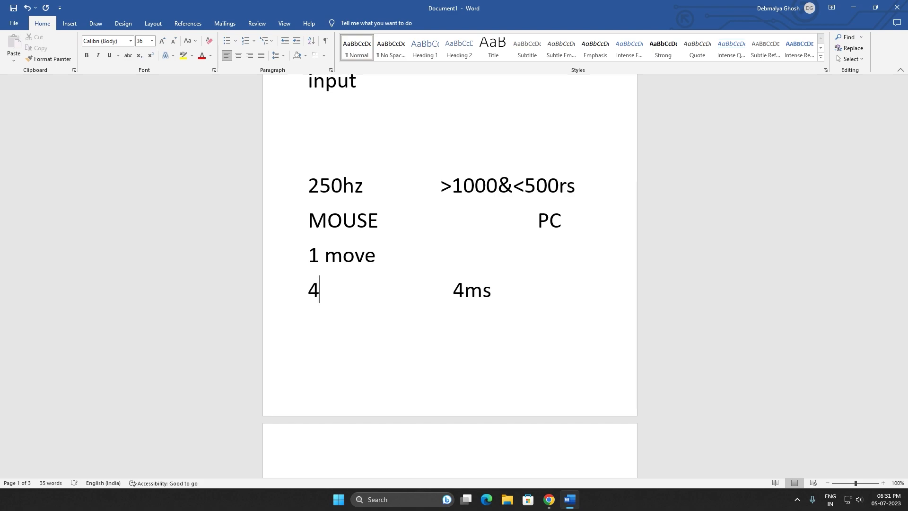
pyautogui.write('times')
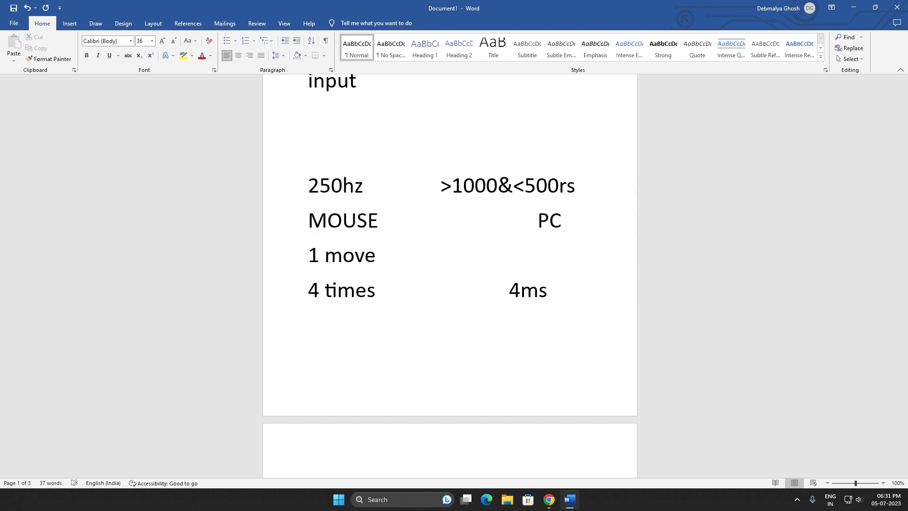
pyautogui.write('/ms')
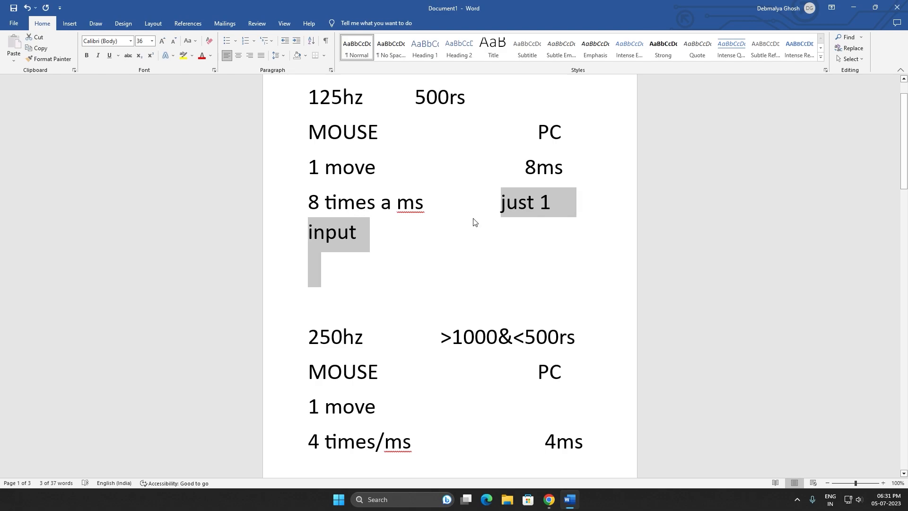
pyautogui.moveTo(507, 213)
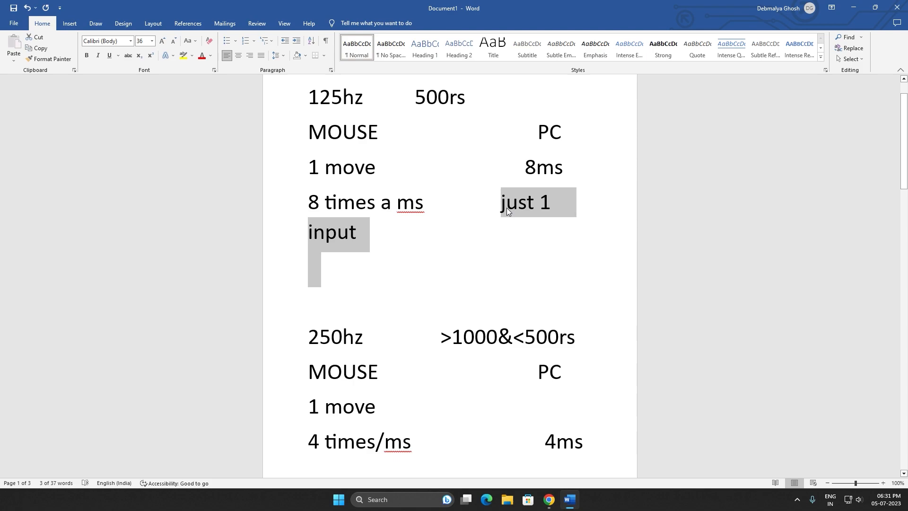
# Add '8 moves' on the mouse side and '8 inputs' on the PC side of the 1000hz block
pyautogui.scroll(-3)
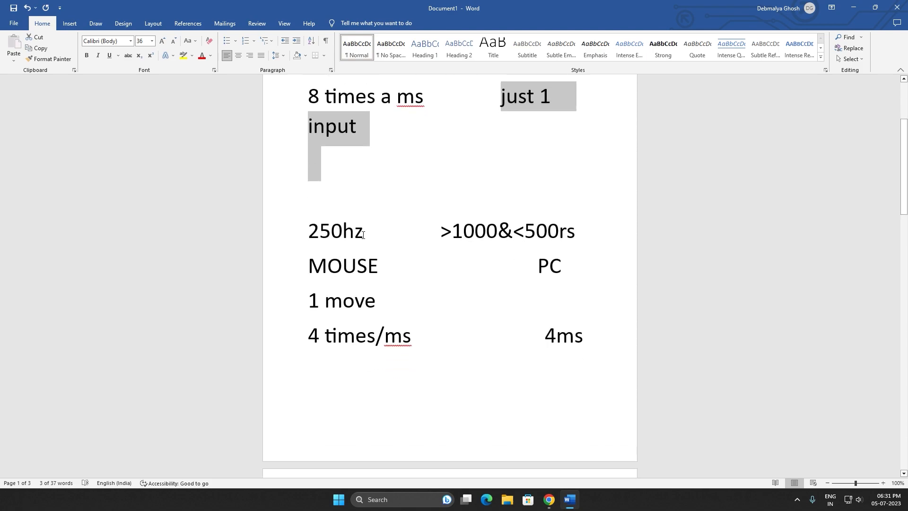
pyautogui.scroll(-3)
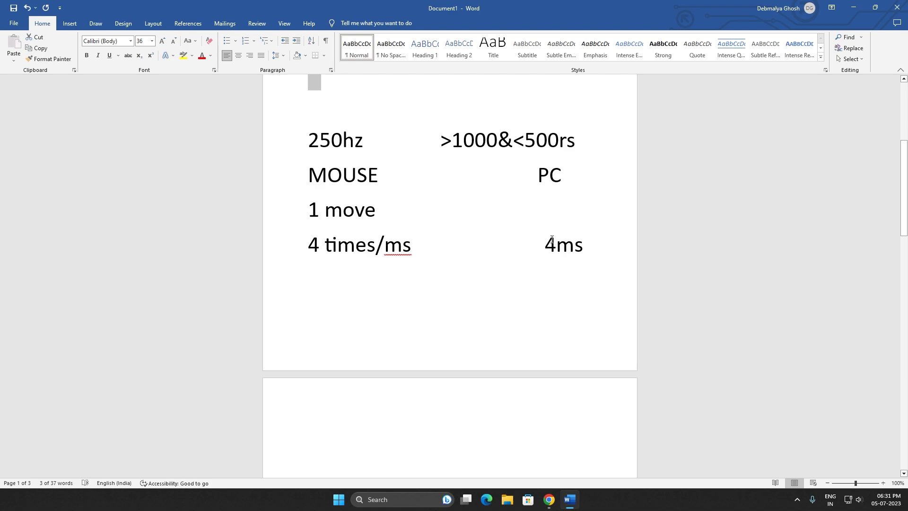
pyautogui.scroll(-3)
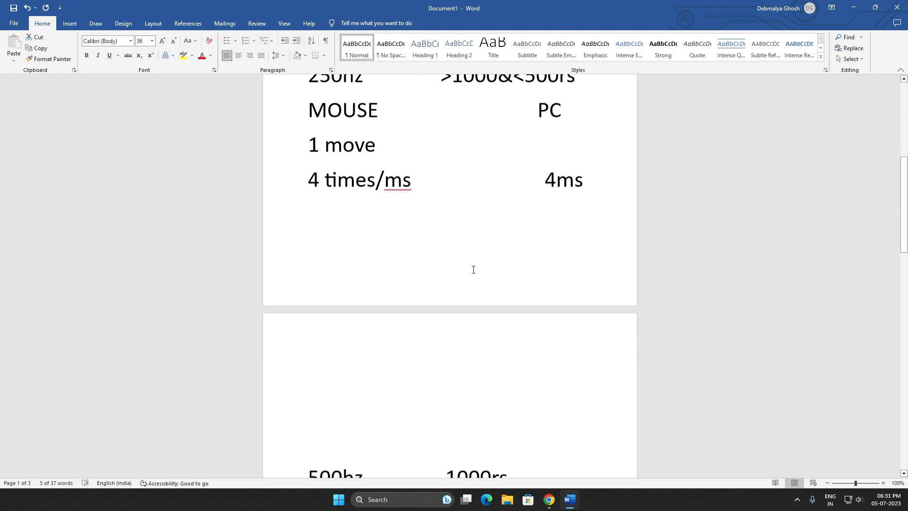
pyautogui.scroll(-3)
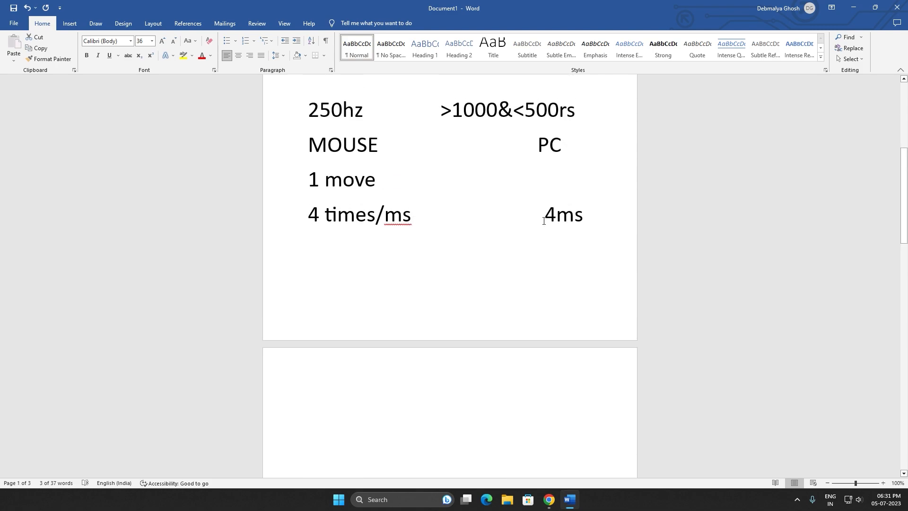
pyautogui.scroll(-3)
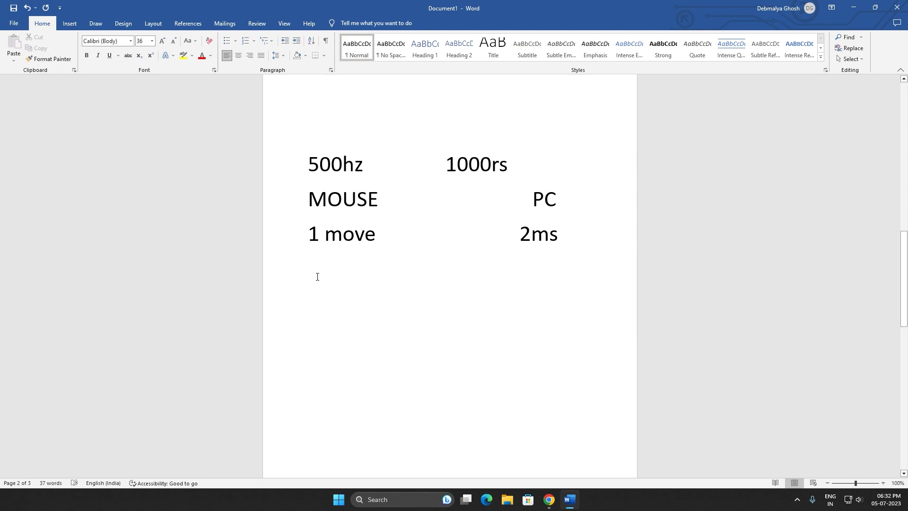
pyautogui.moveTo(528, 252)
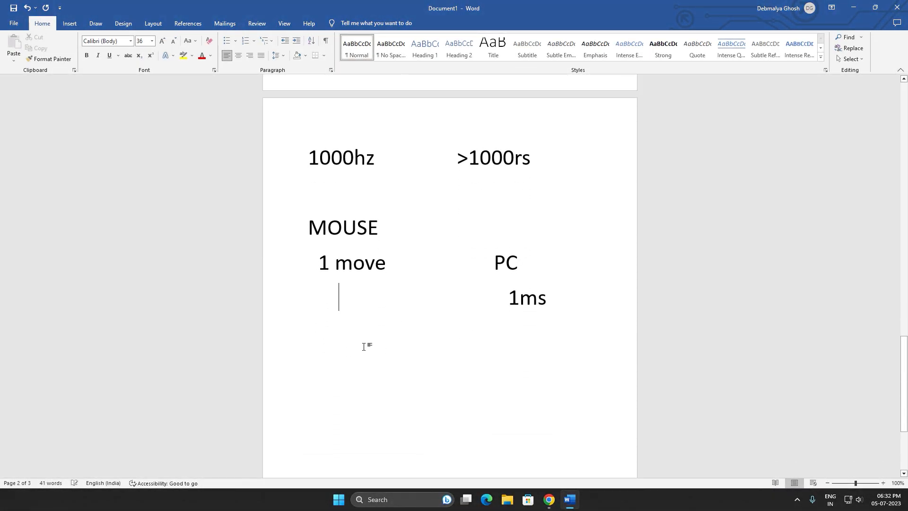
pyautogui.write('8 move')
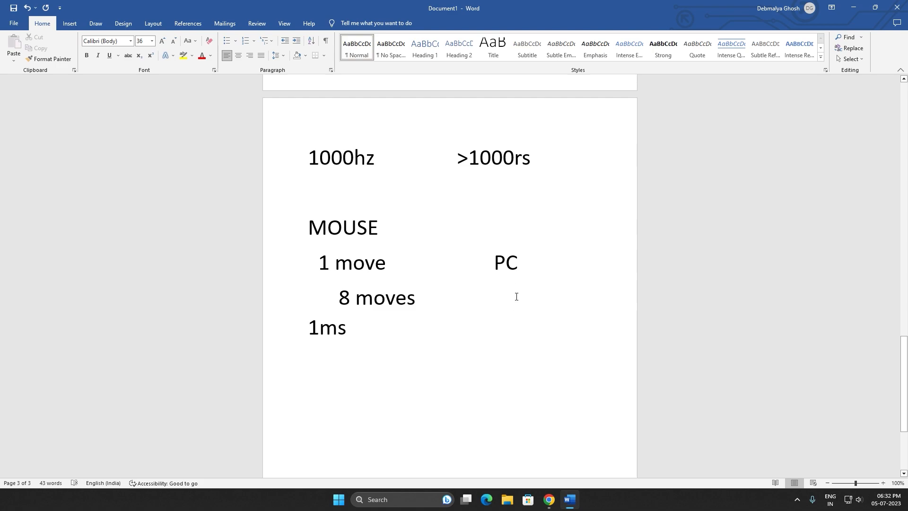
pyautogui.write('8 i')
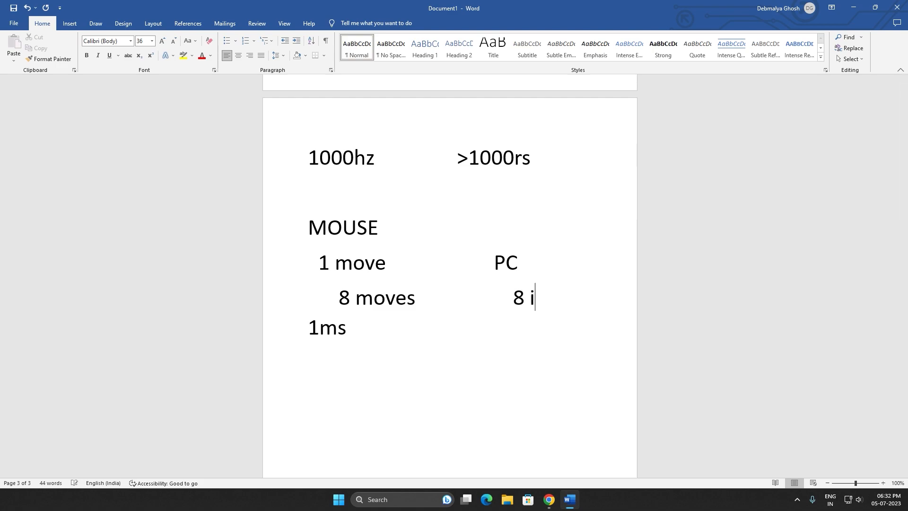
pyautogui.write('nputs')
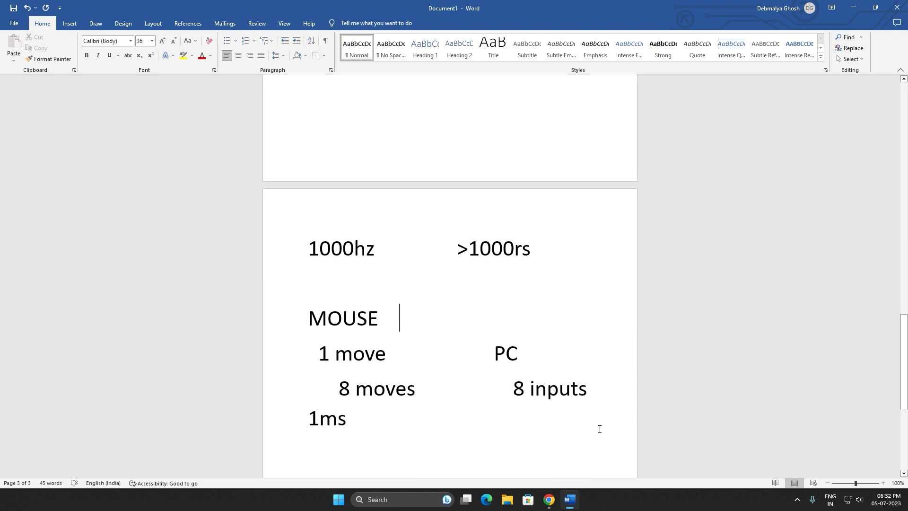
pyautogui.moveTo(627, 405)
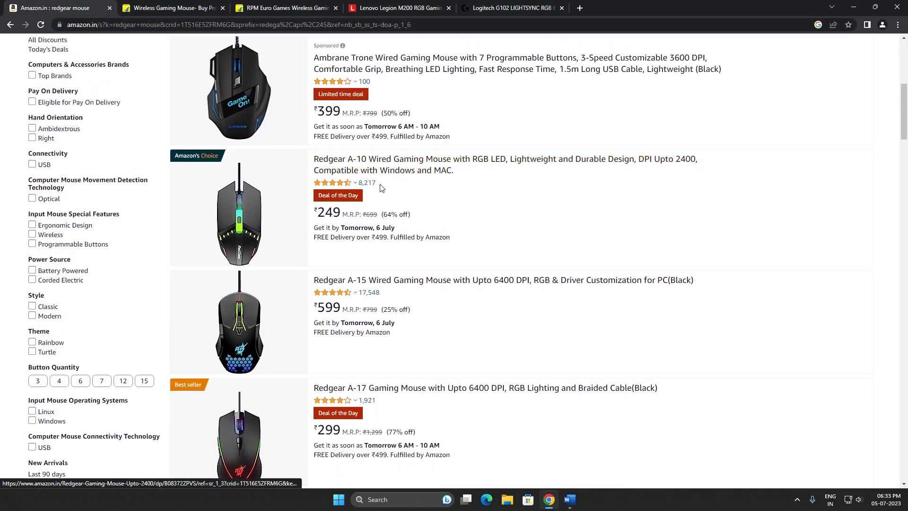
pyautogui.scroll(-3)
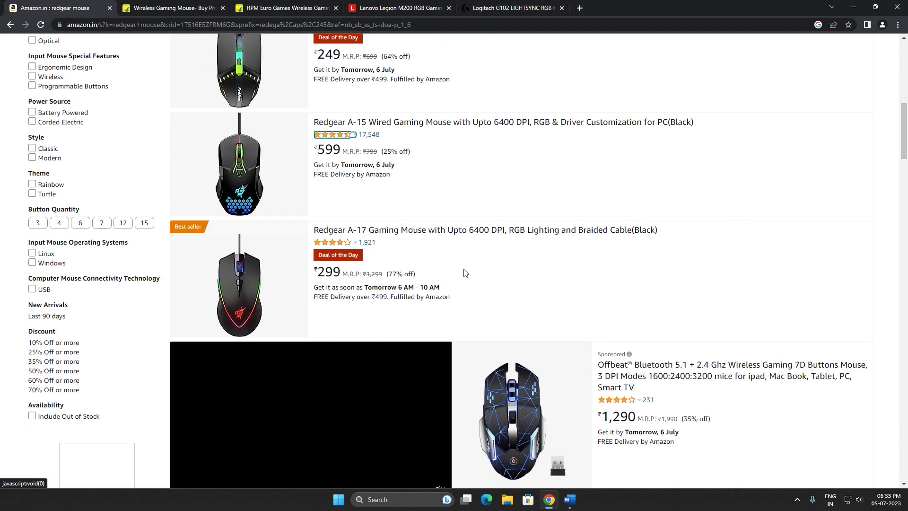
pyautogui.scroll(-3)
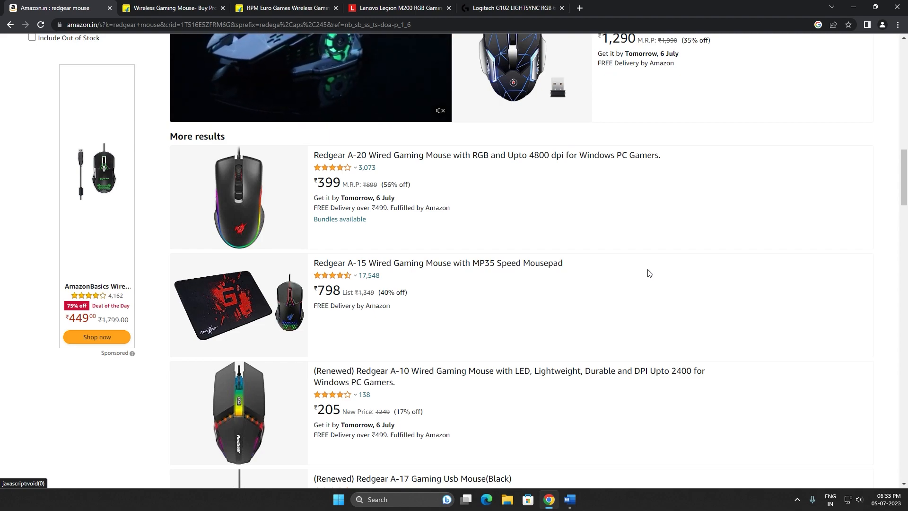
pyautogui.moveTo(729, 261)
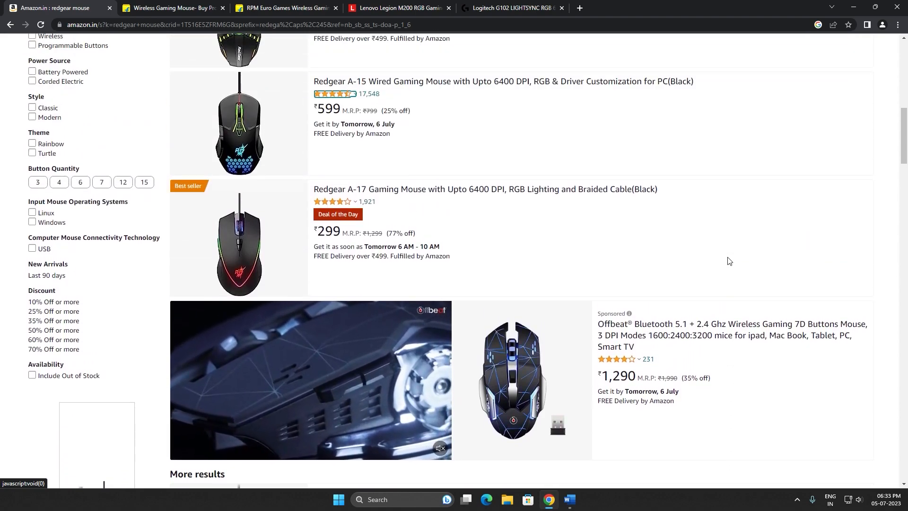
pyautogui.scroll(3)
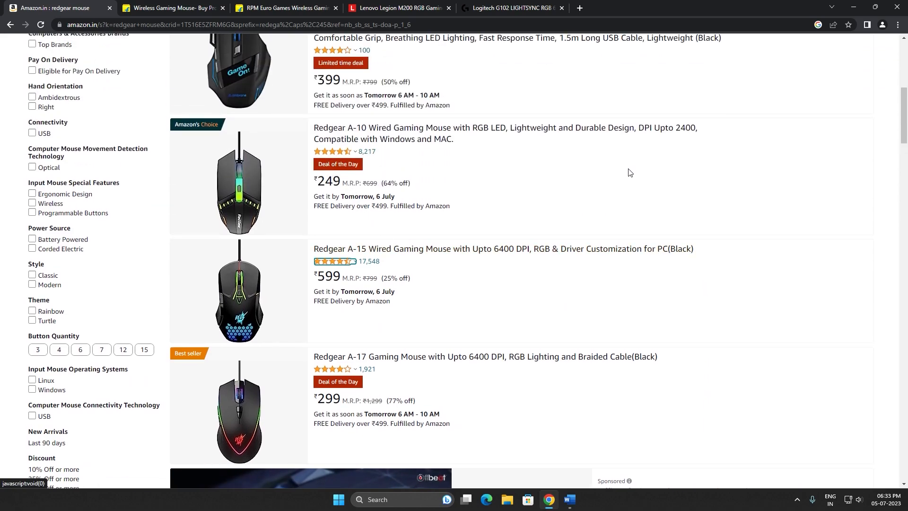
pyautogui.scroll(3)
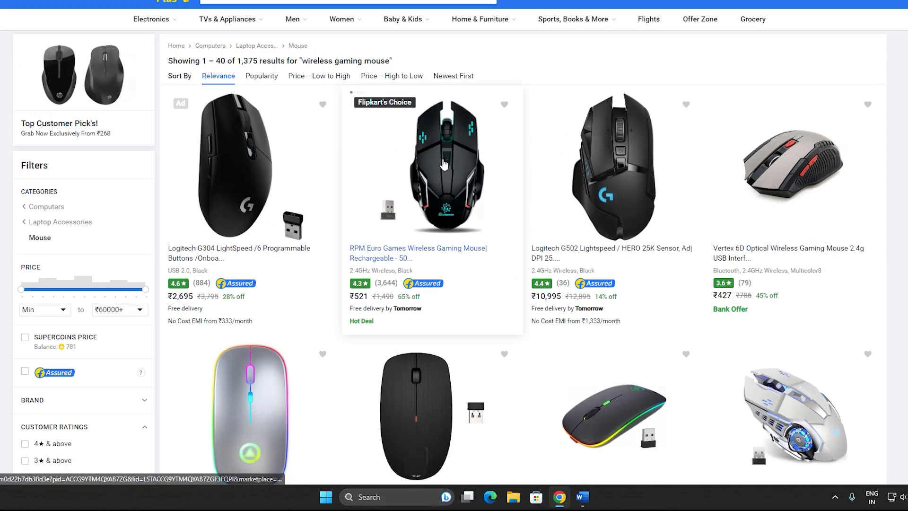
# Scroll the Flipkart results to the RPM Euro Games wireless gaming mouse listing
pyautogui.scroll(-3)
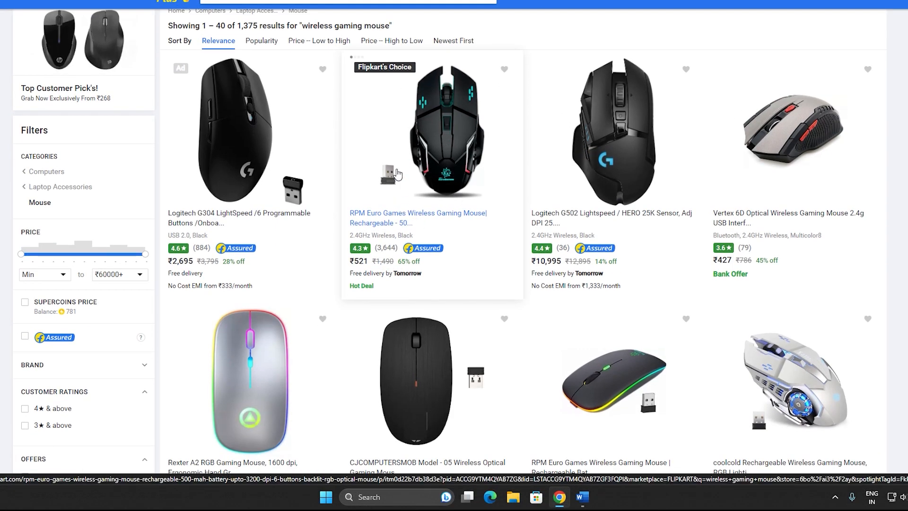
pyautogui.moveTo(448, 162)
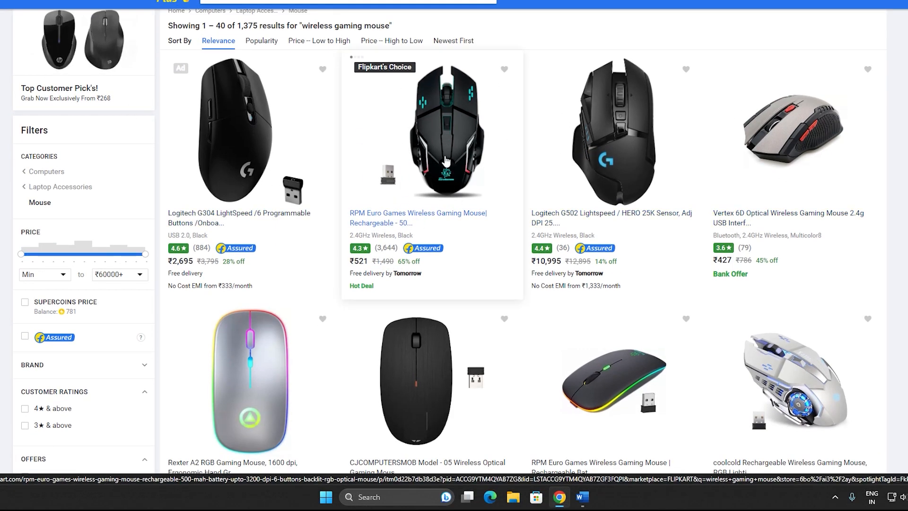
pyautogui.scroll(-3)
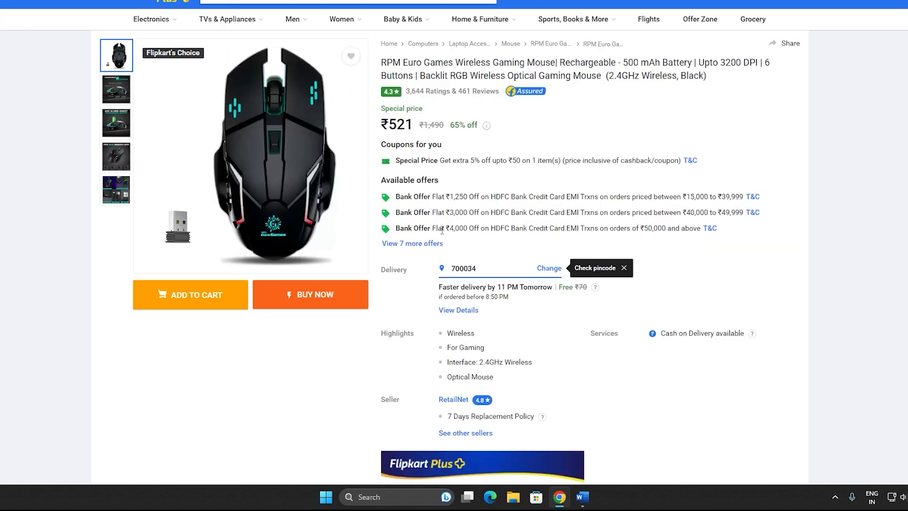
pyautogui.moveTo(641, 117)
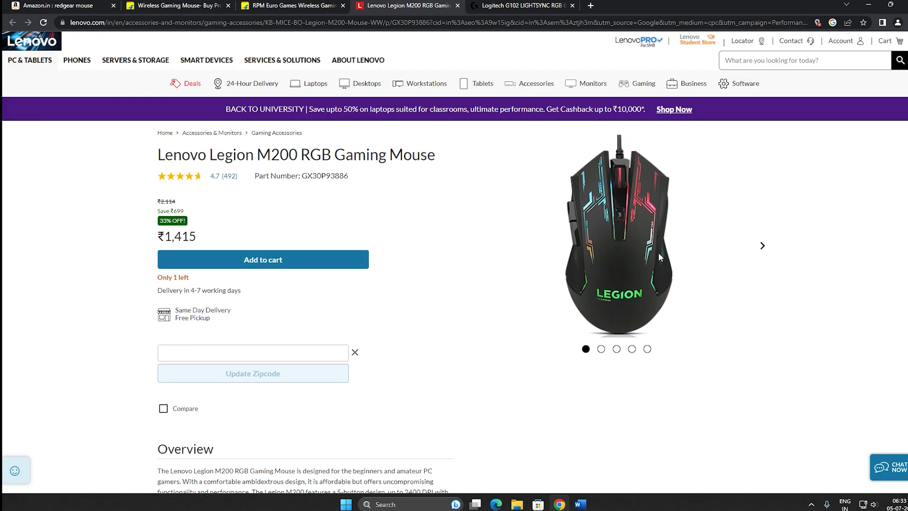
pyautogui.scroll(-3)
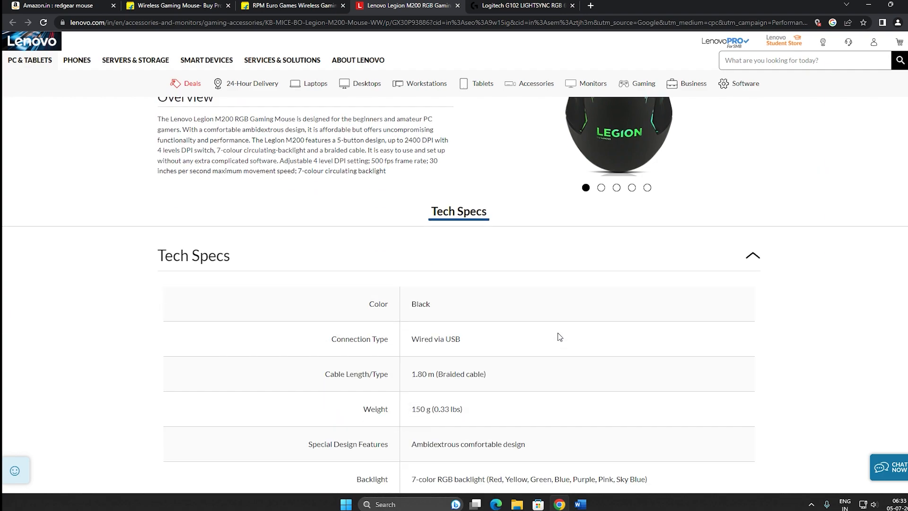
pyautogui.scroll(-3)
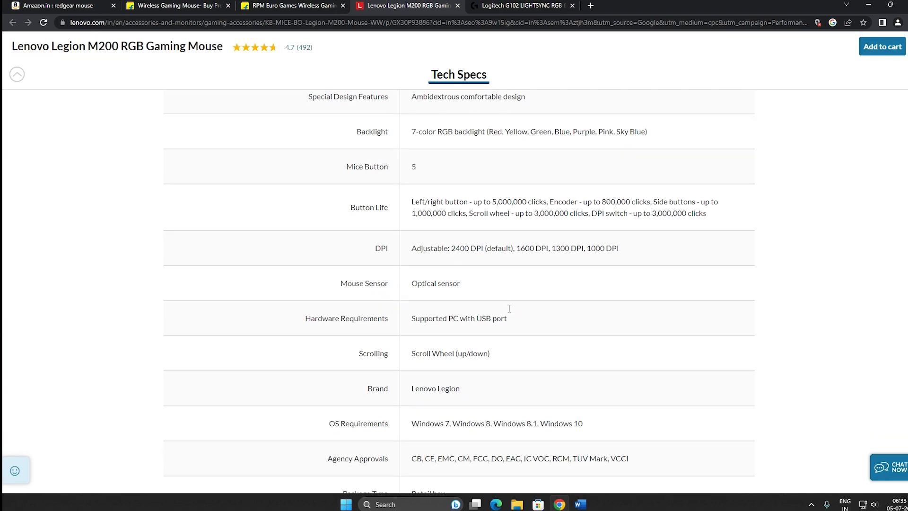
pyautogui.scroll(3)
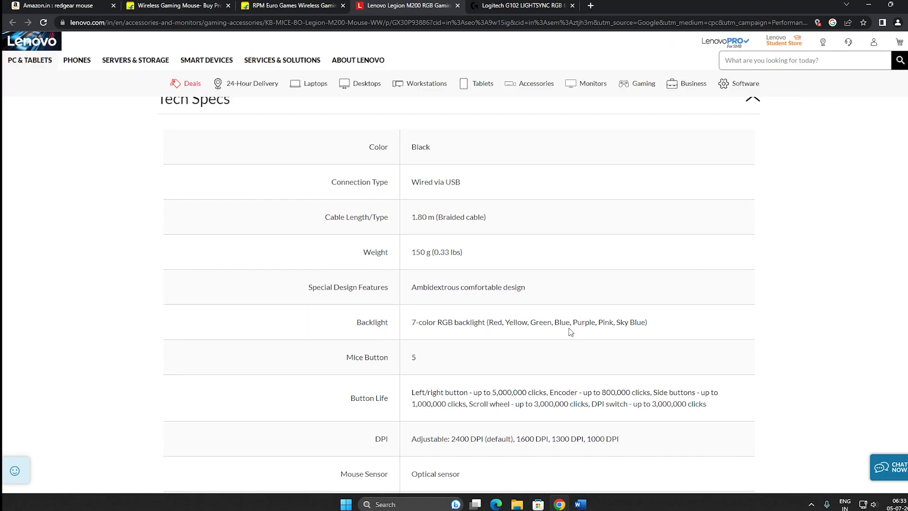
pyautogui.scroll(3)
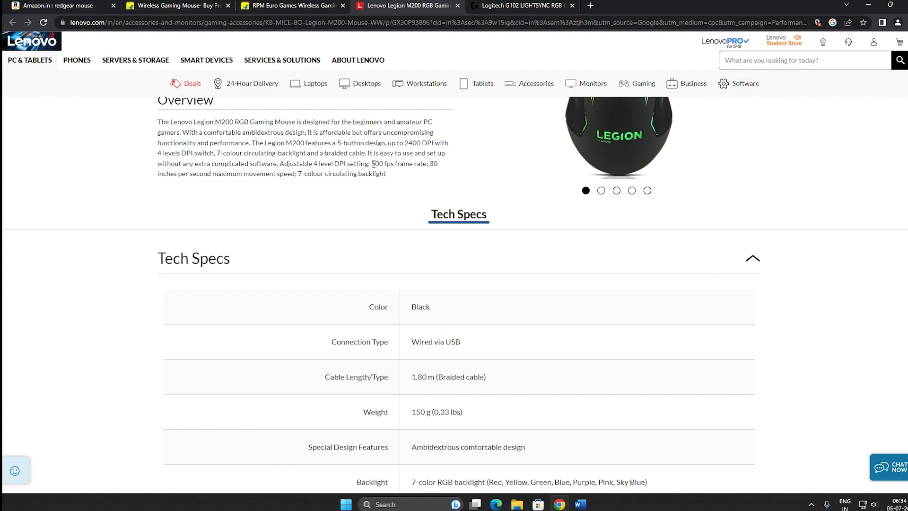
pyautogui.moveTo(457, 192)
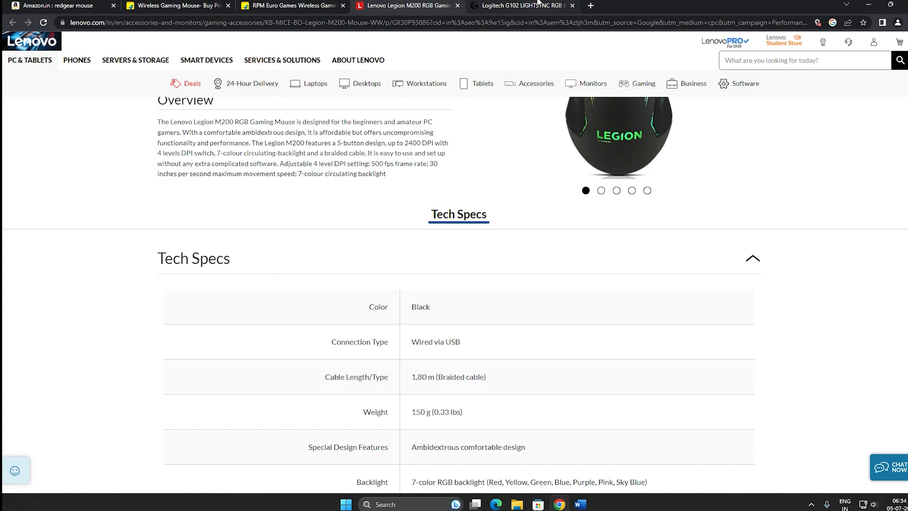
pyautogui.moveTo(405, 183)
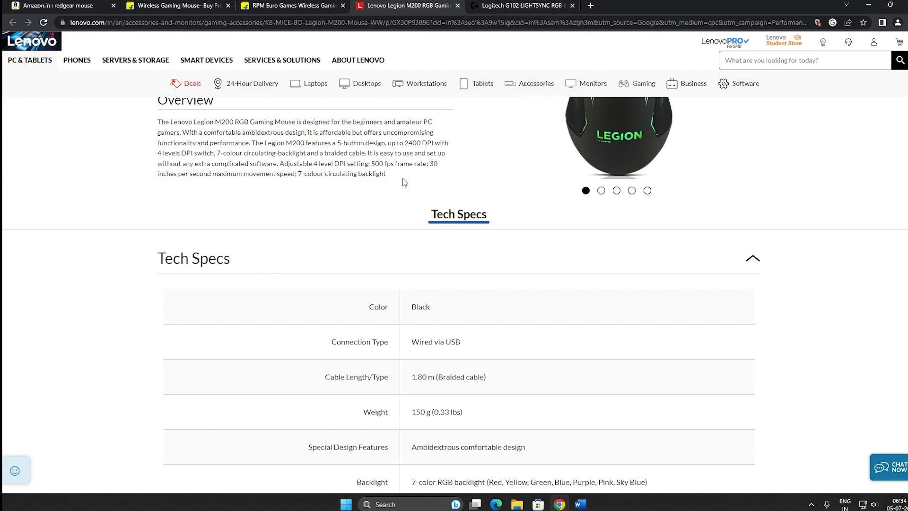
pyautogui.moveTo(478, 189)
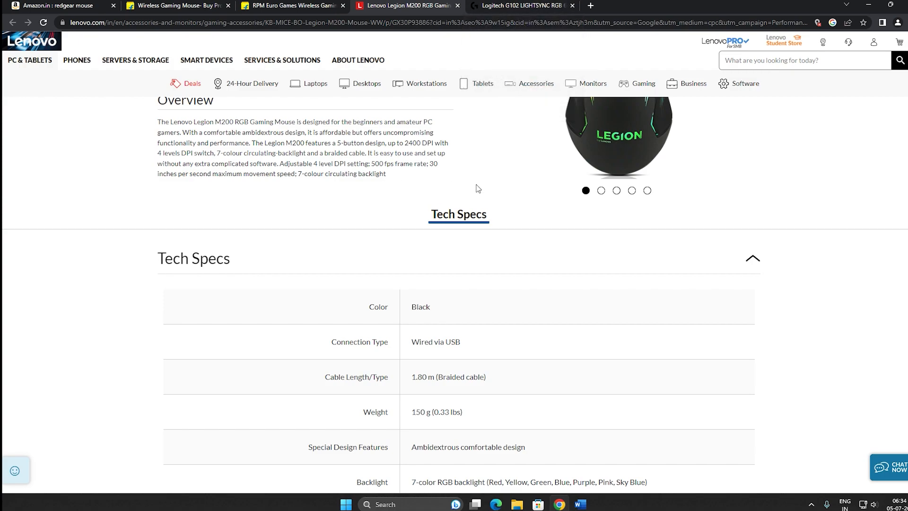
# Switch to the Logitech G102 LIGHTSYNC page and view its 1000Hz report rate specs
pyautogui.click(519, 6)
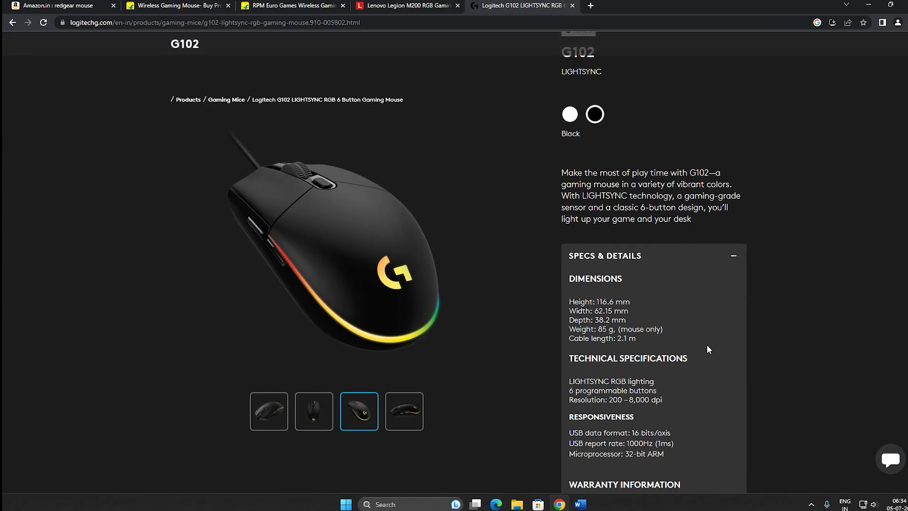
pyautogui.scroll(-3)
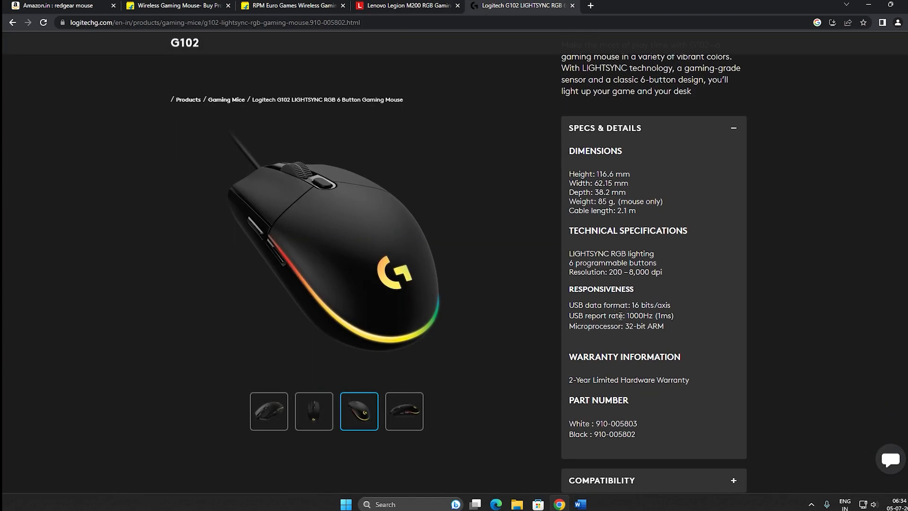
pyautogui.moveTo(388, 251)
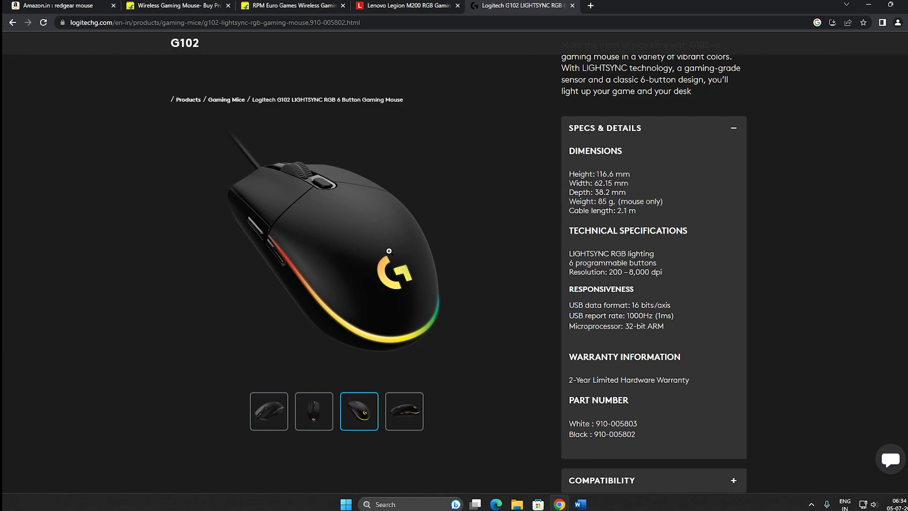
pyautogui.moveTo(689, 247)
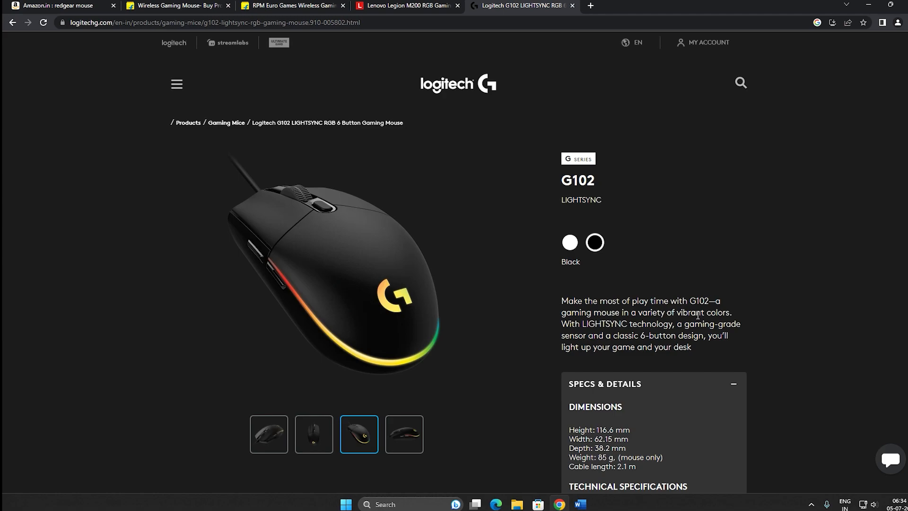
pyautogui.moveTo(611, 227)
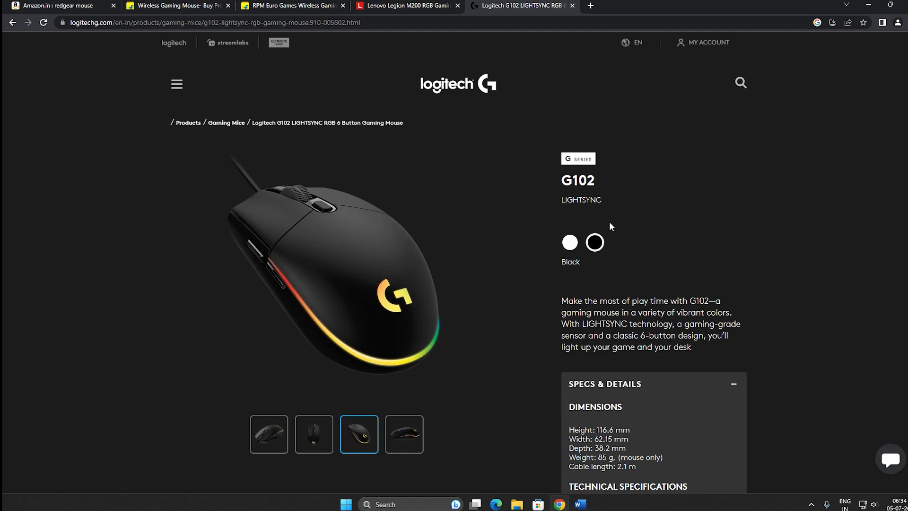
pyautogui.moveTo(626, 222)
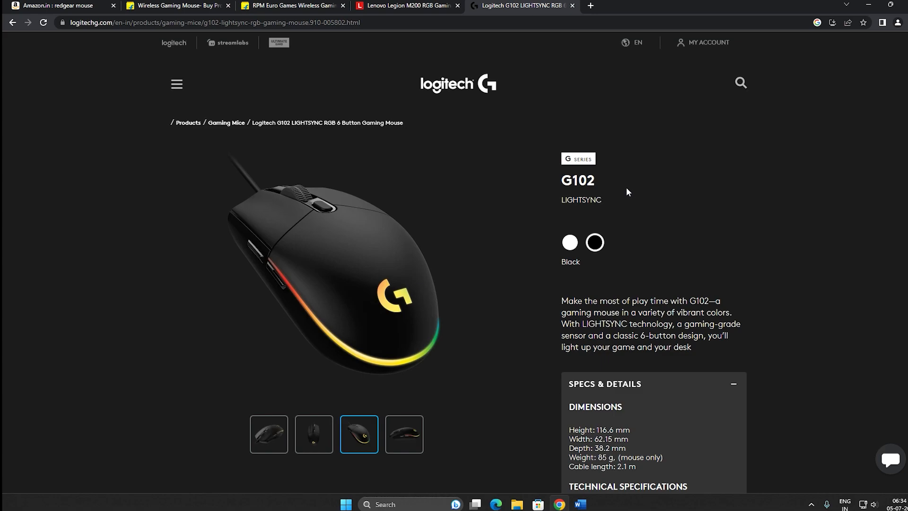
pyautogui.moveTo(658, 216)
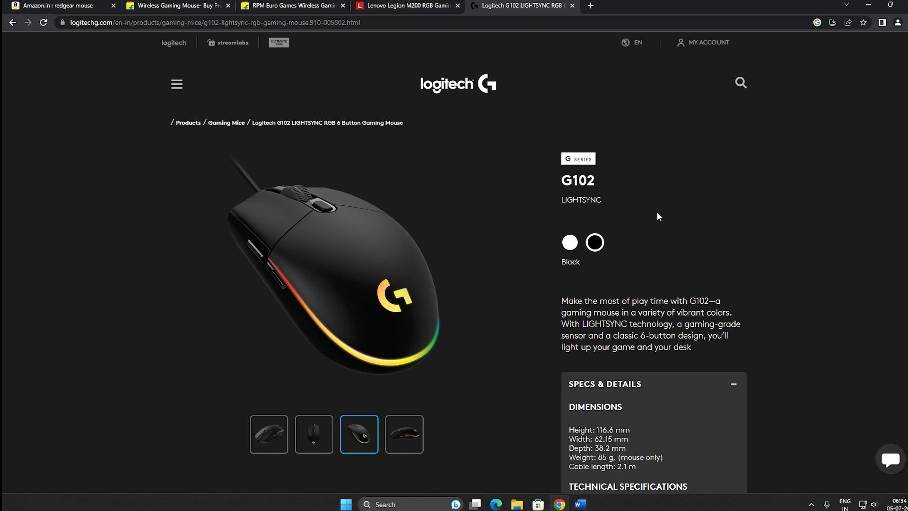